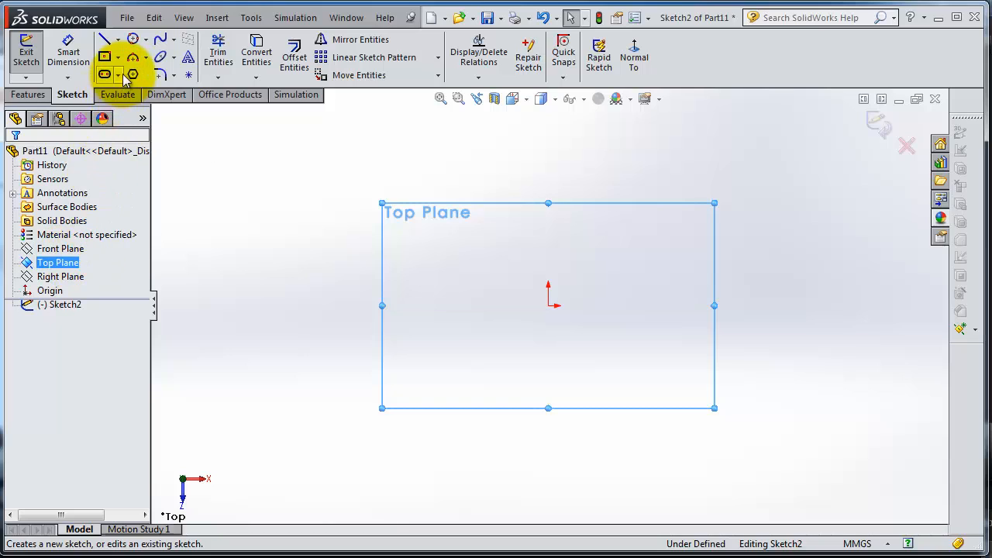
{"action": "mouse_move", "coordinate": [134, 59]}
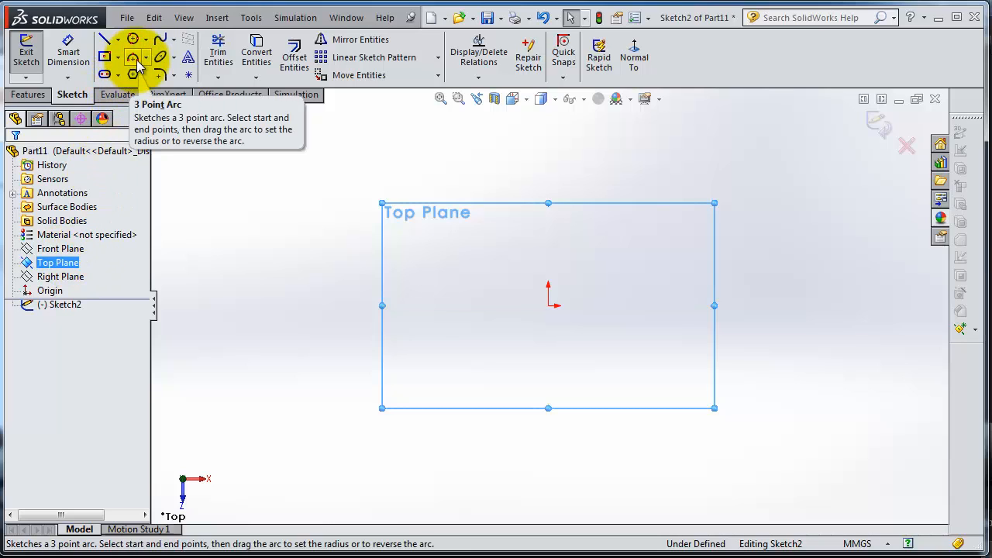
Draw a Center Rectangle on the Top Plane starting from the origin
{"action": "left_click", "coordinate": [146, 59]}
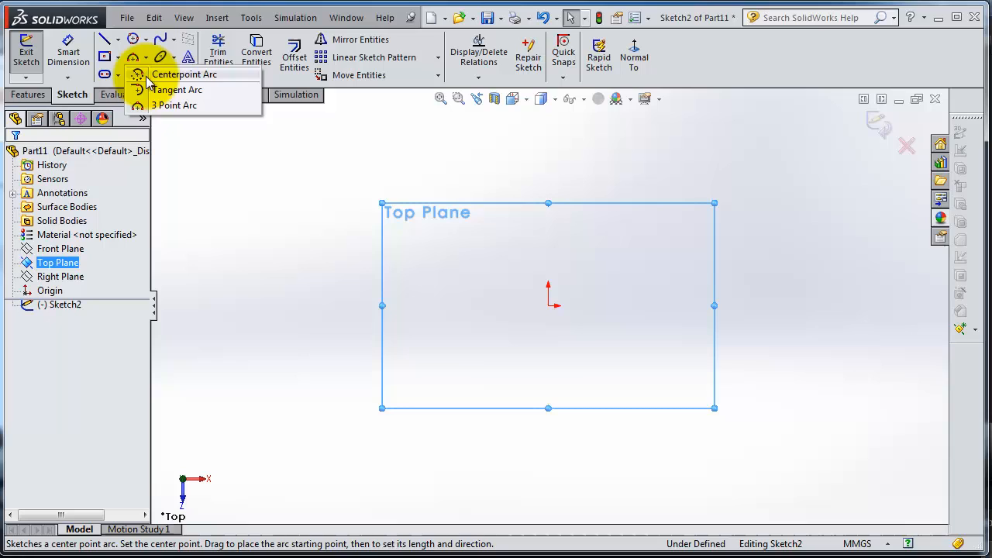
{"action": "mouse_move", "coordinate": [162, 89]}
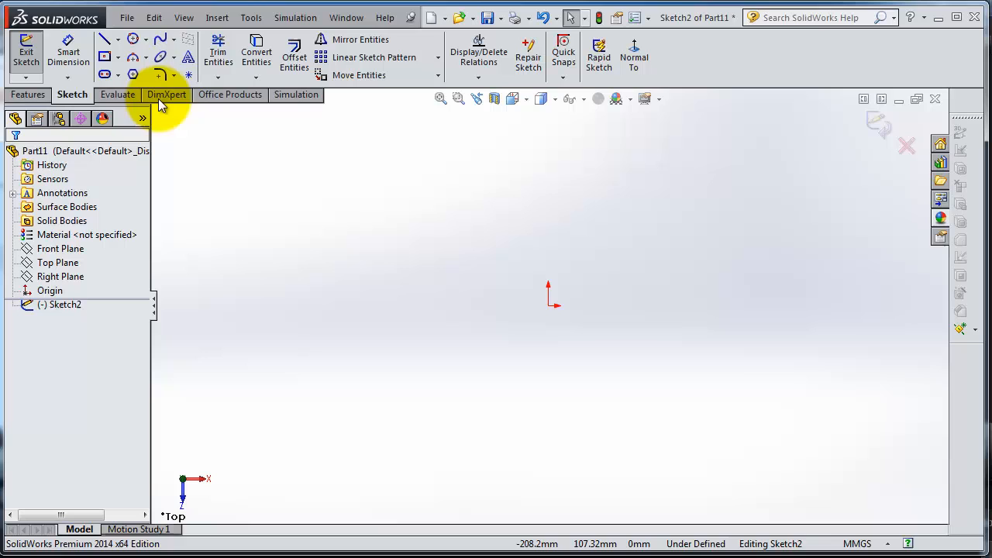
{"action": "left_click", "coordinate": [106, 56]}
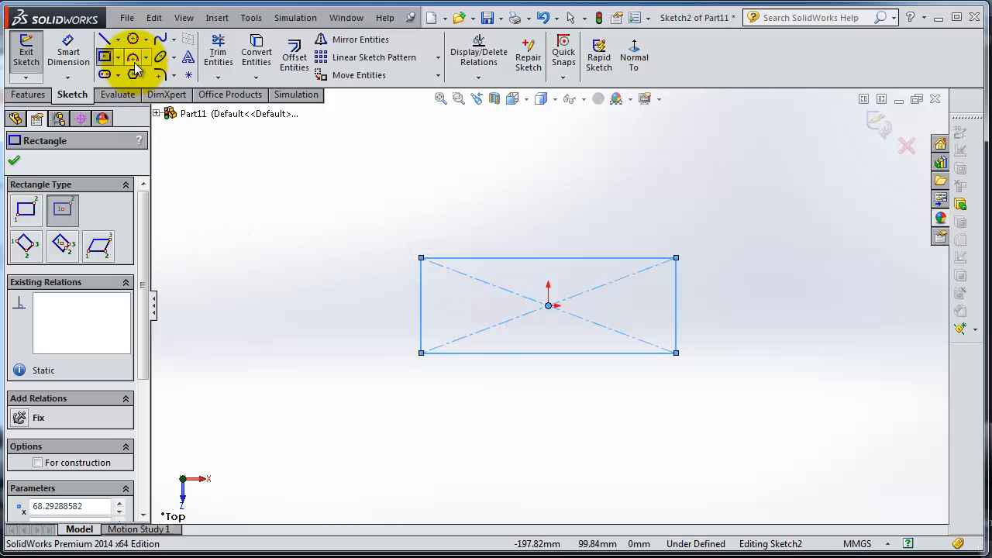
Start a 3 Point Arc from the rectangle's right corners
{"action": "left_click", "coordinate": [133, 57]}
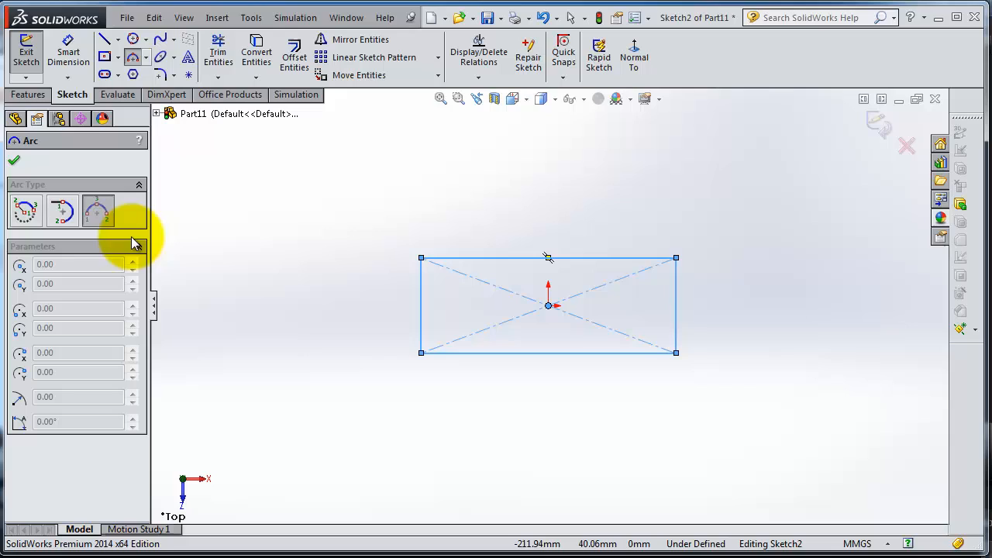
{"action": "mouse_move", "coordinate": [99, 211]}
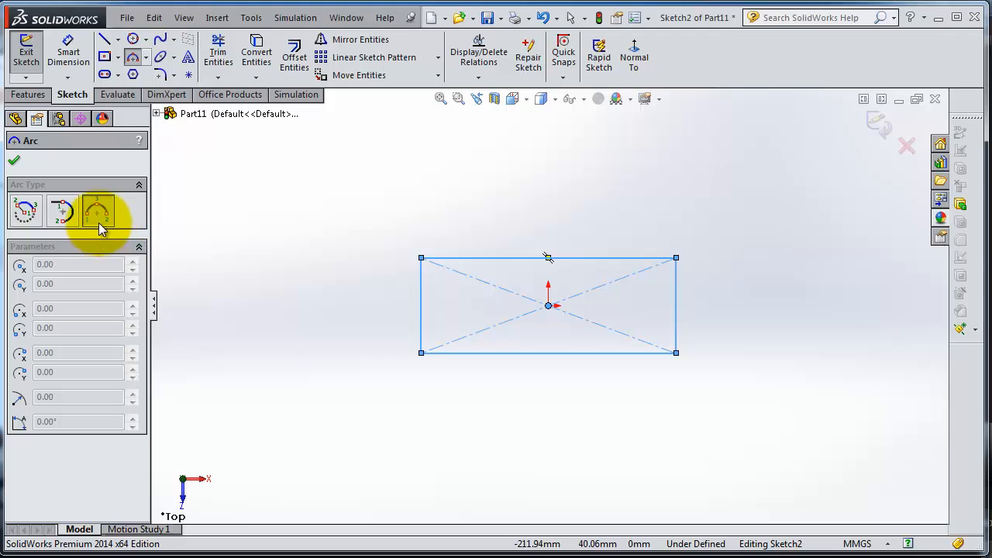
{"action": "mouse_move", "coordinate": [100, 214]}
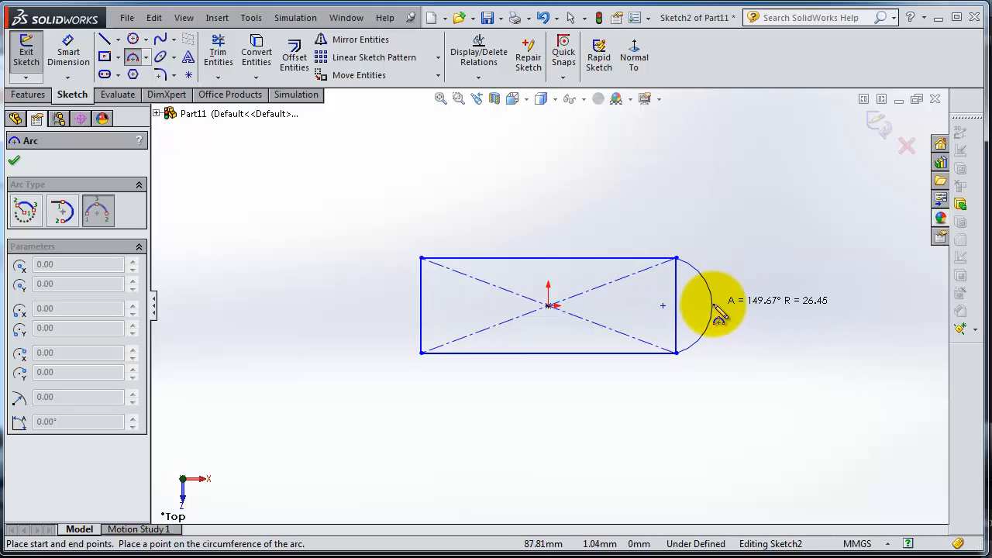
Place the arc's third point so it caps the right end tangent to the long sides
{"action": "left_click", "coordinate": [676, 353]}
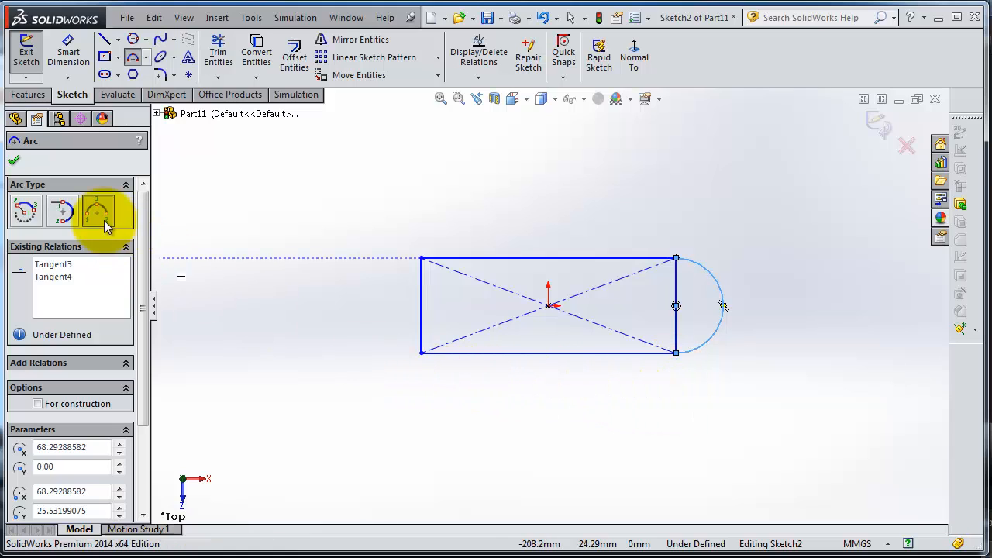
{"action": "mouse_move", "coordinate": [63, 211]}
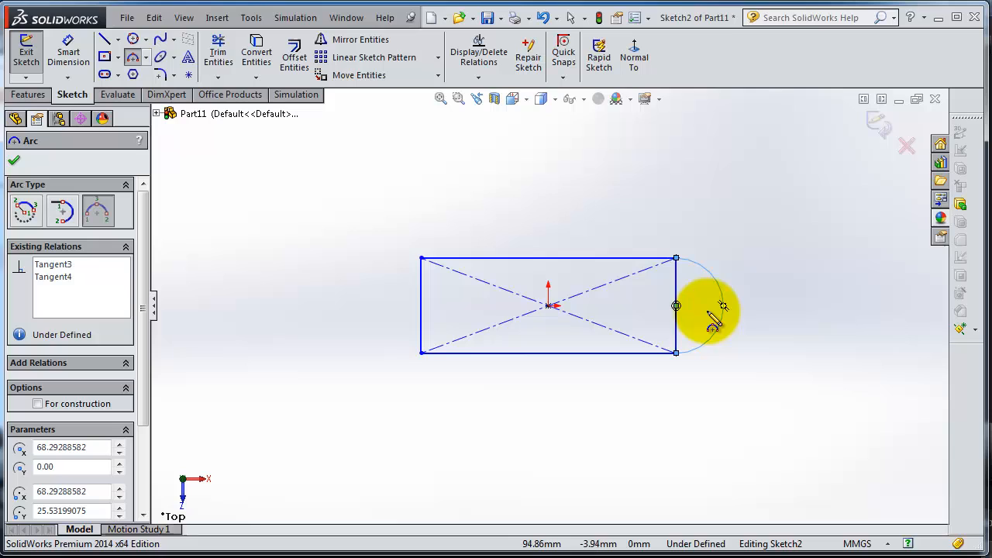
{"action": "left_click", "coordinate": [62, 211]}
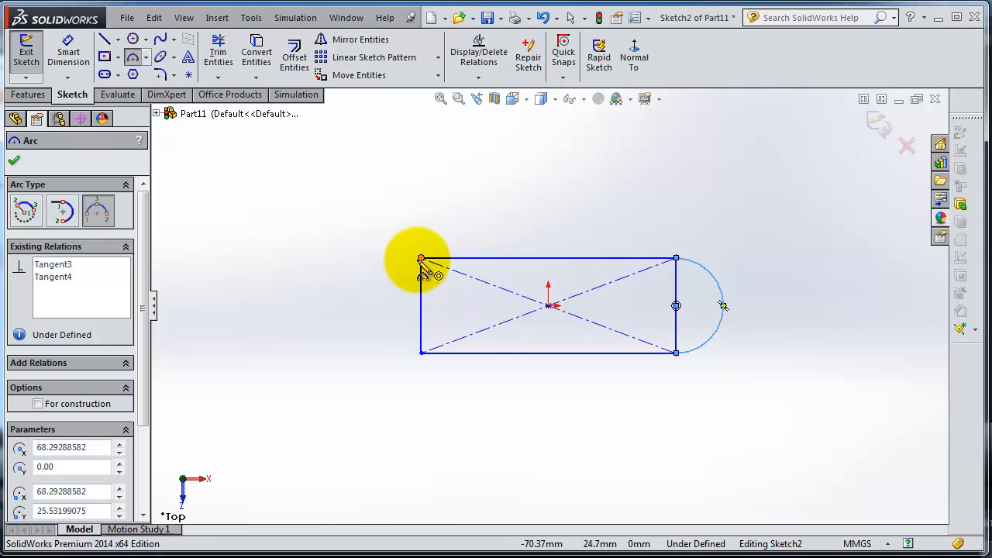
Begin a Tangent Arc from the rectangle's left corner sweeping underneath it
{"action": "left_click", "coordinate": [62, 211]}
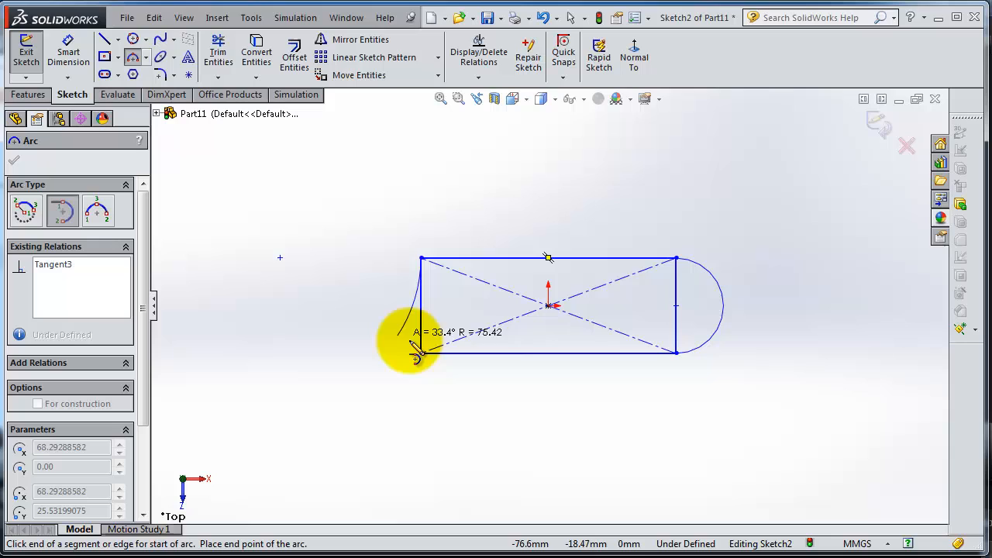
{"action": "left_click", "coordinate": [419, 344]}
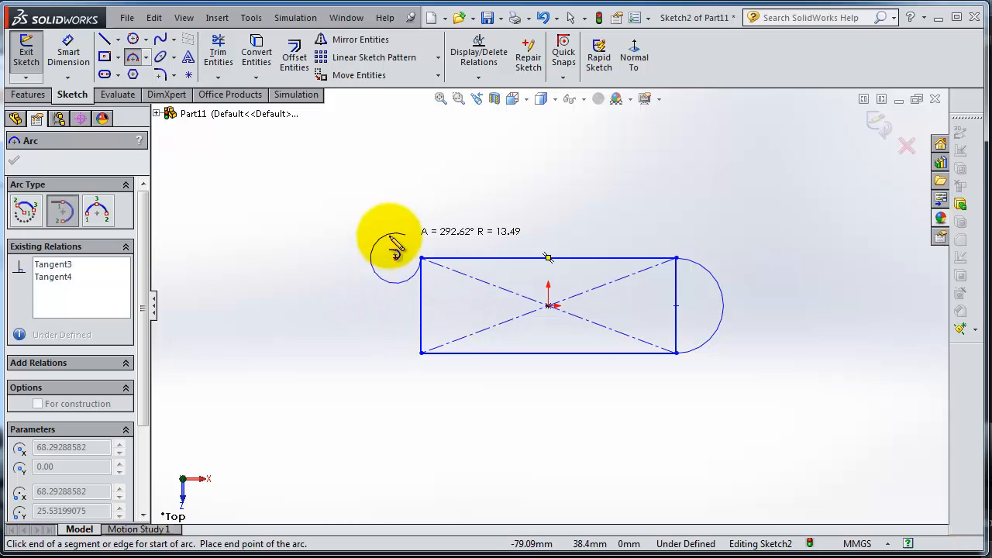
{"action": "mouse_move", "coordinate": [418, 359]}
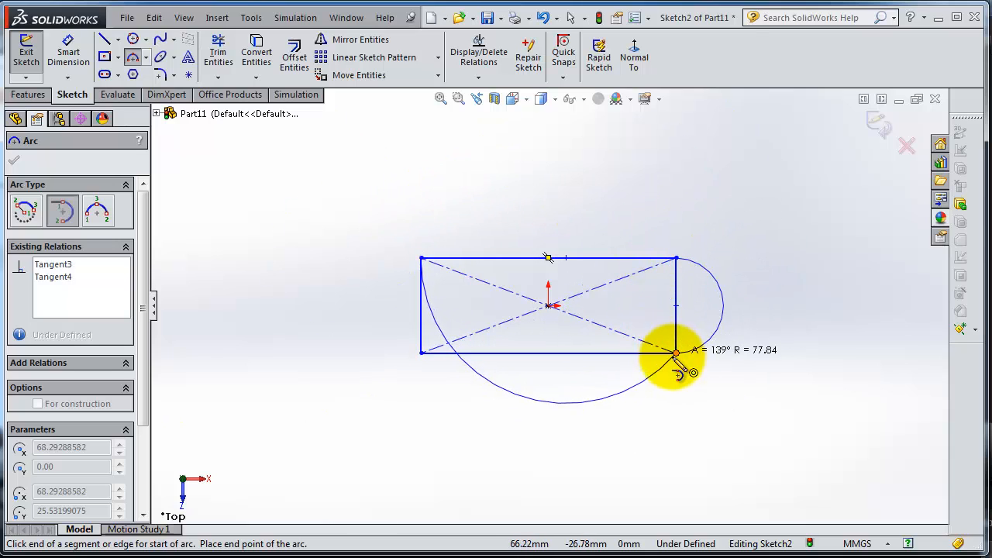
{"action": "mouse_move", "coordinate": [678, 369]}
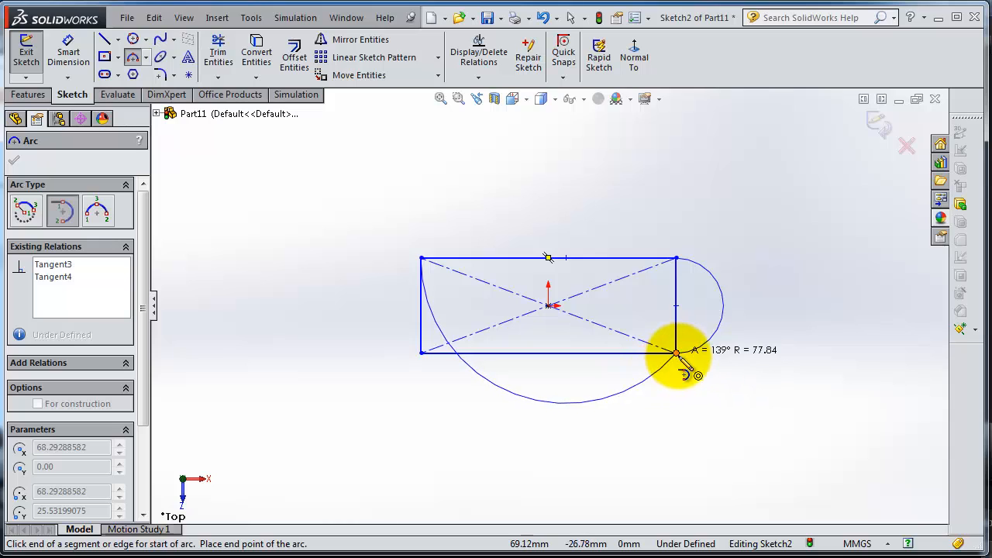
Finish the tangent arc at the rectangle's bottom-right corner
{"action": "left_click", "coordinate": [675, 257]}
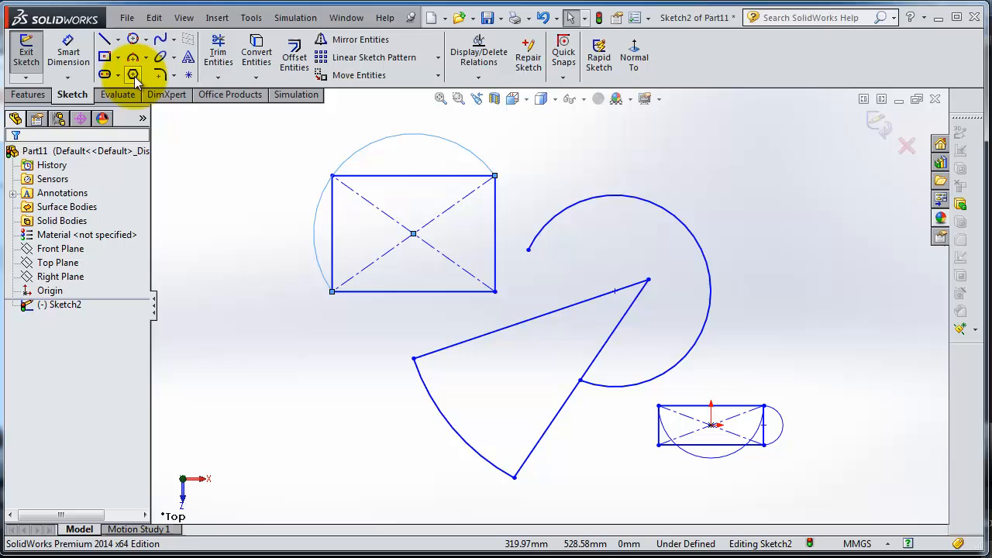
Draw a 3-sided polygon with an inscribed construction circle at lower left
{"action": "left_click", "coordinate": [133, 75]}
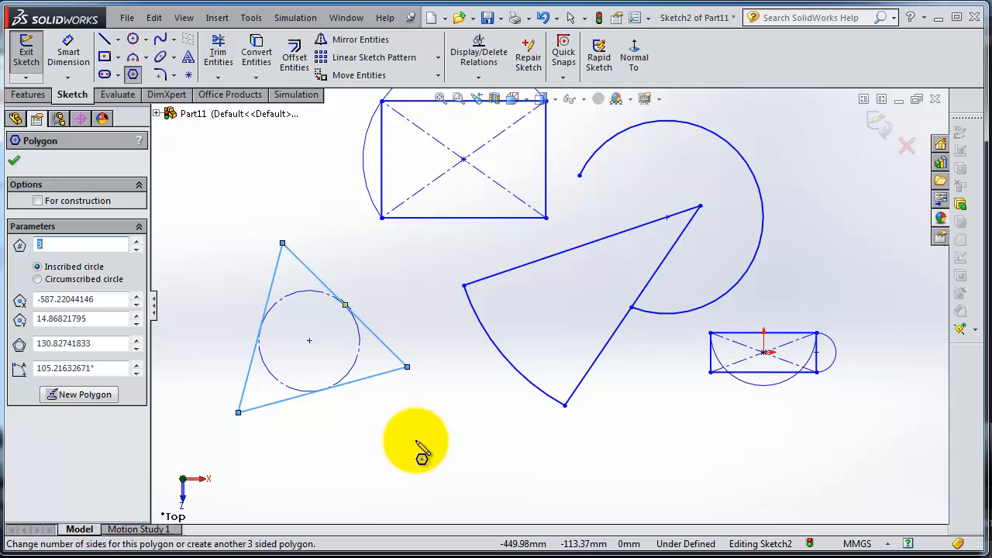
{"action": "mouse_move", "coordinate": [240, 406]}
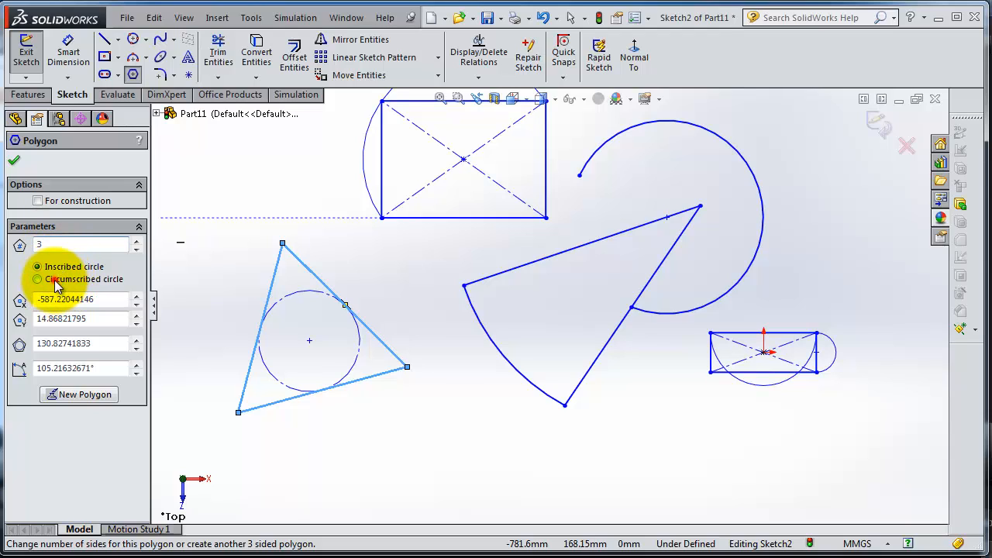
Change the polygon to 5 sides with a Circumscribed construction circle
{"action": "left_click", "coordinate": [37, 279]}
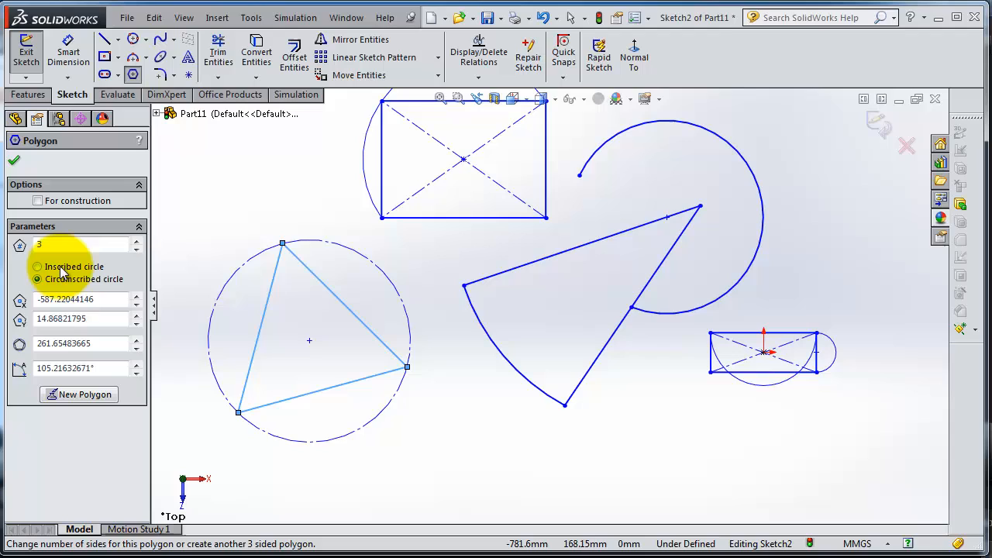
{"action": "left_click", "coordinate": [37, 266]}
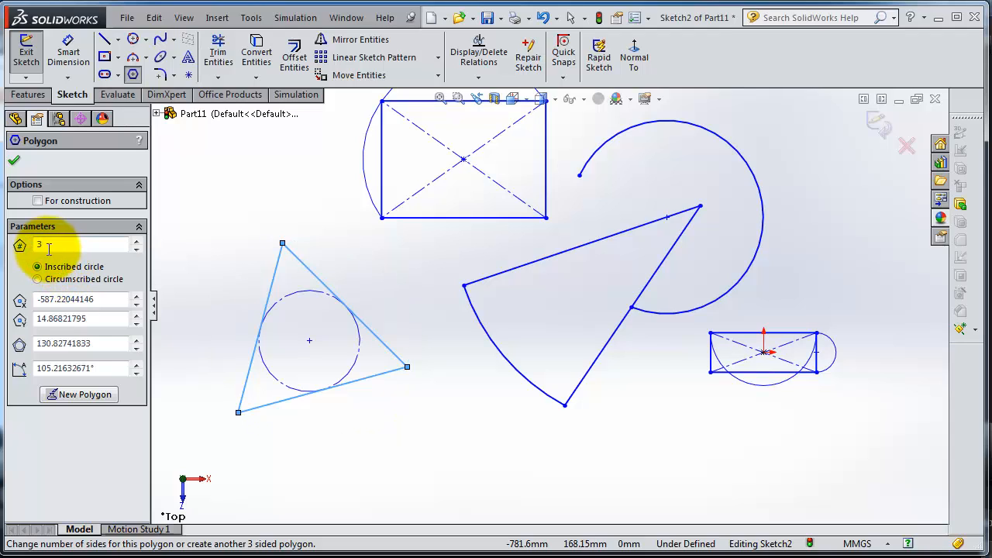
{"action": "left_click", "coordinate": [136, 240]}
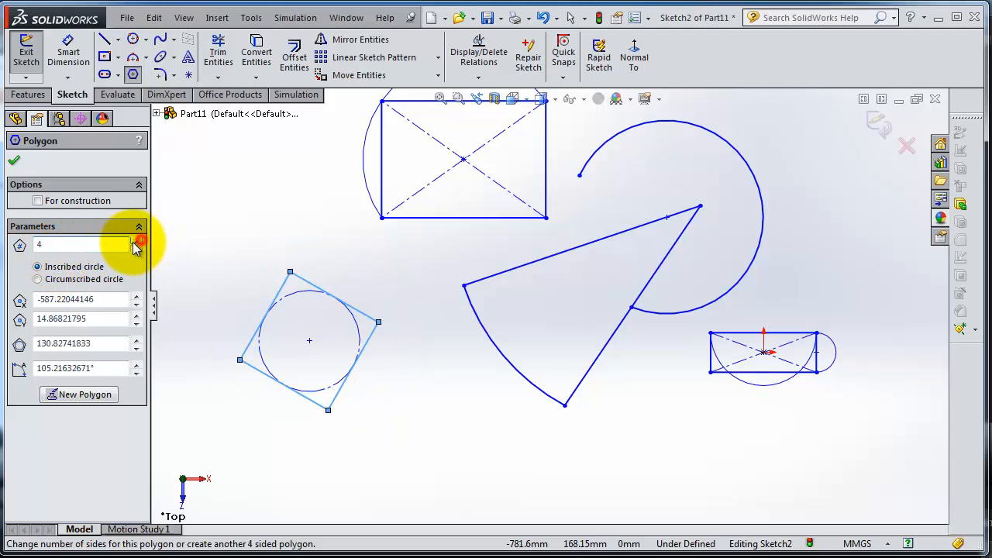
{"action": "left_click", "coordinate": [136, 240]}
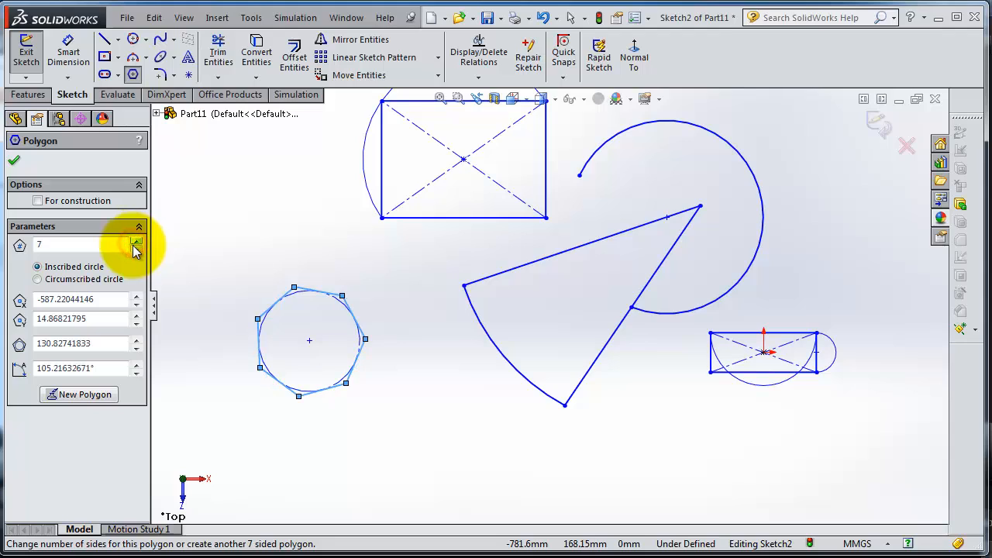
{"action": "left_click", "coordinate": [137, 248]}
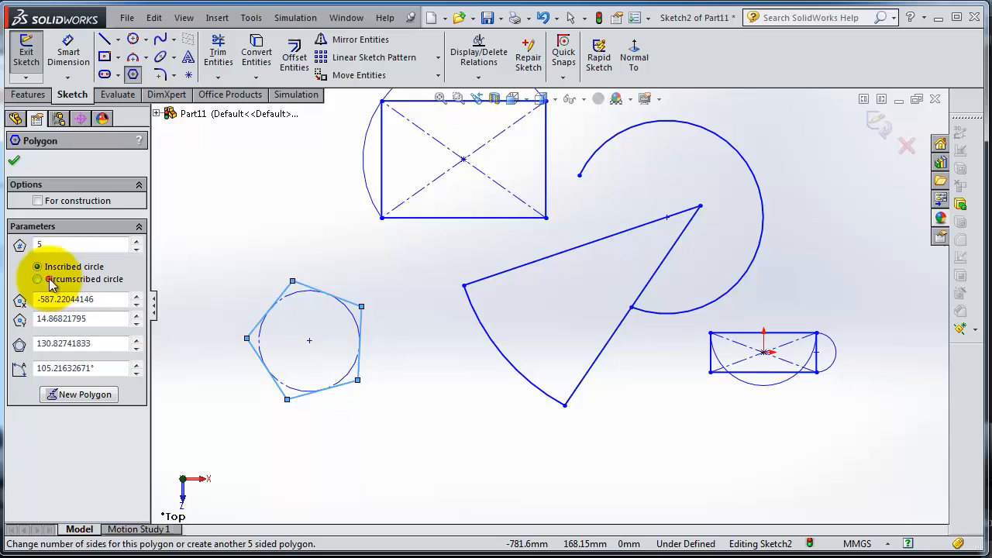
{"action": "left_click", "coordinate": [37, 279]}
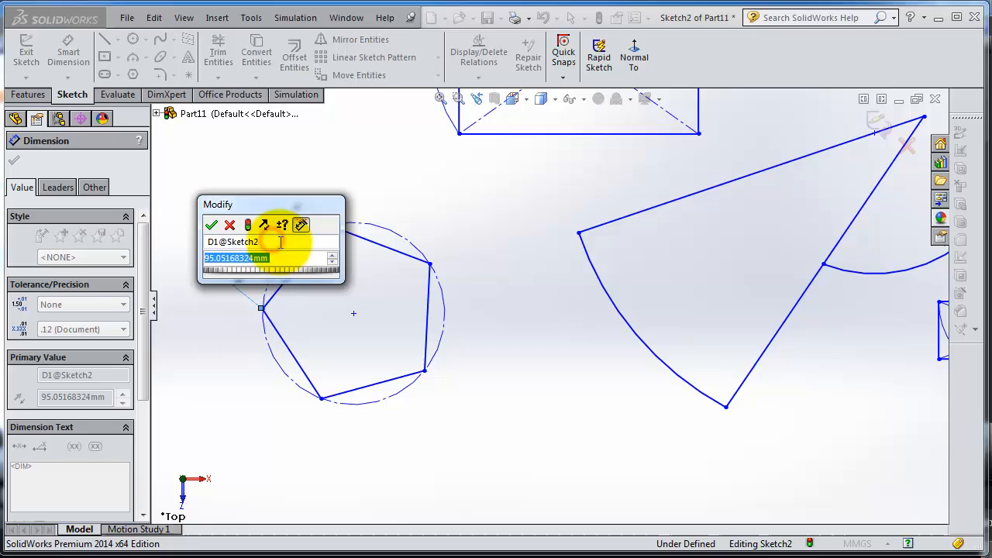
Confirm the pentagon's 100 mm side dimension and exit Smart Dimension
{"action": "left_click", "coordinate": [211, 224]}
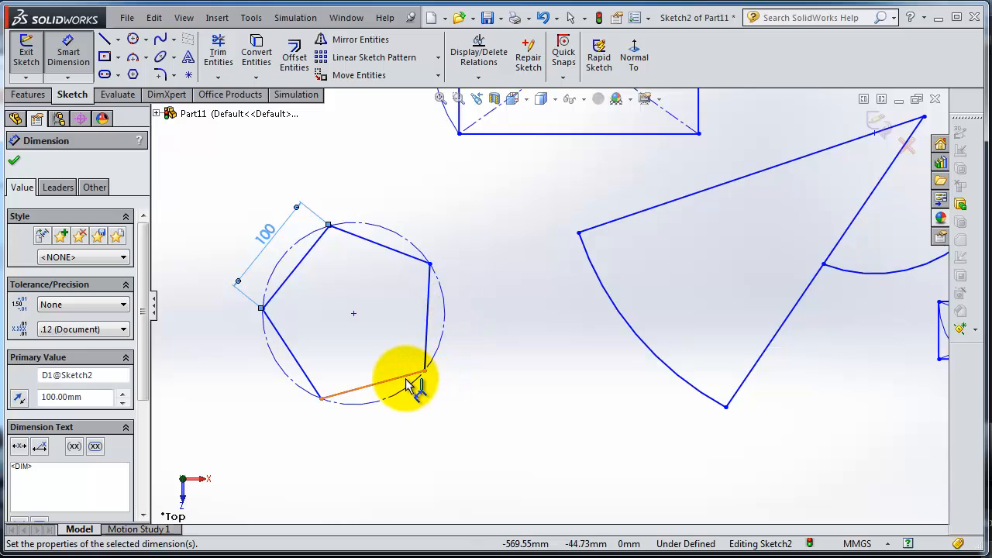
{"action": "left_click", "coordinate": [364, 397]}
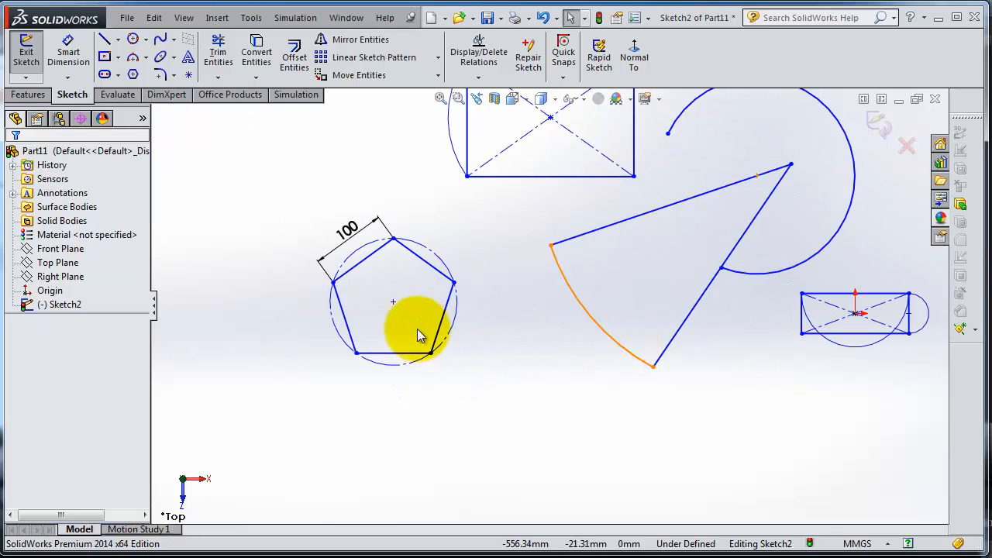
Add a Coincident relation between the pentagon's centre and the origin
{"action": "left_click", "coordinate": [855, 313]}
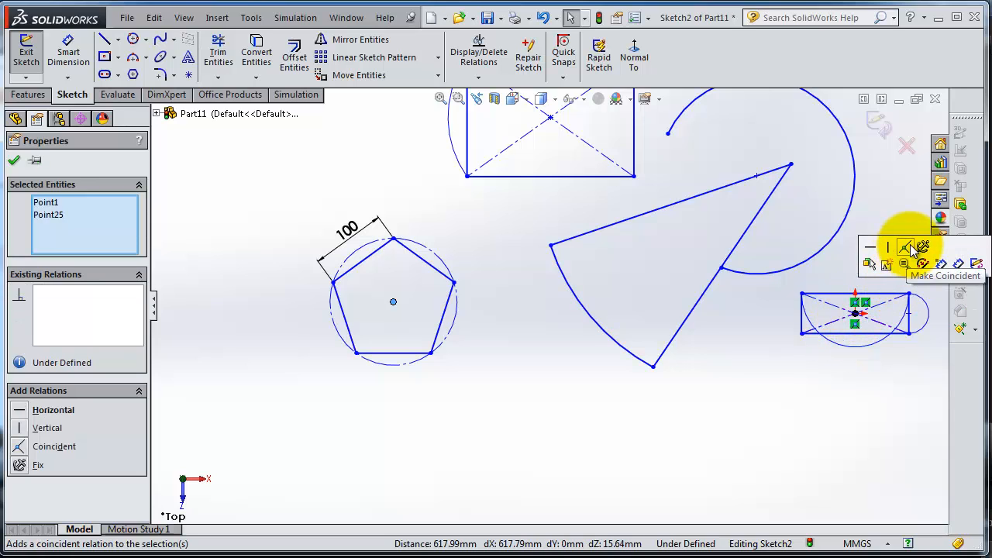
{"action": "left_click", "coordinate": [908, 246]}
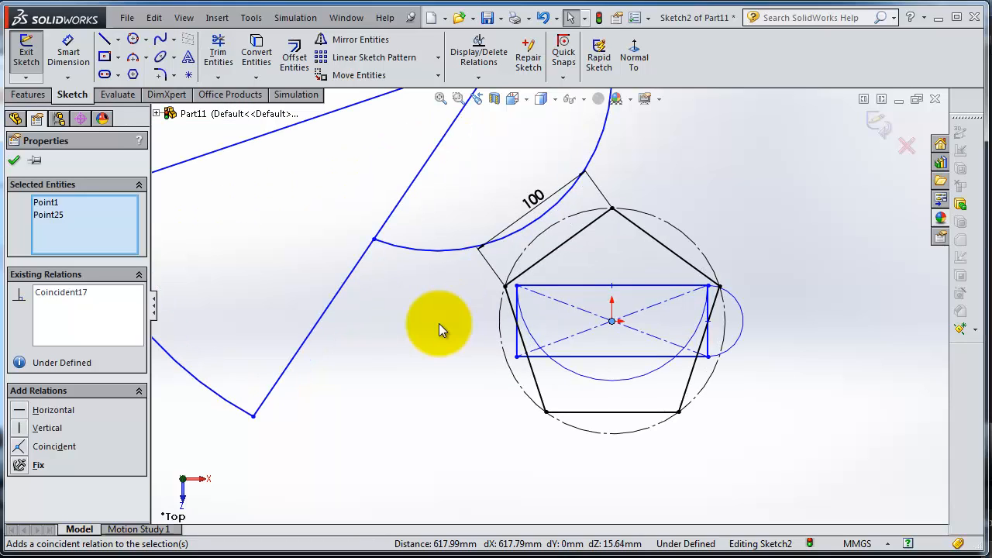
{"action": "mouse_move", "coordinate": [441, 329]}
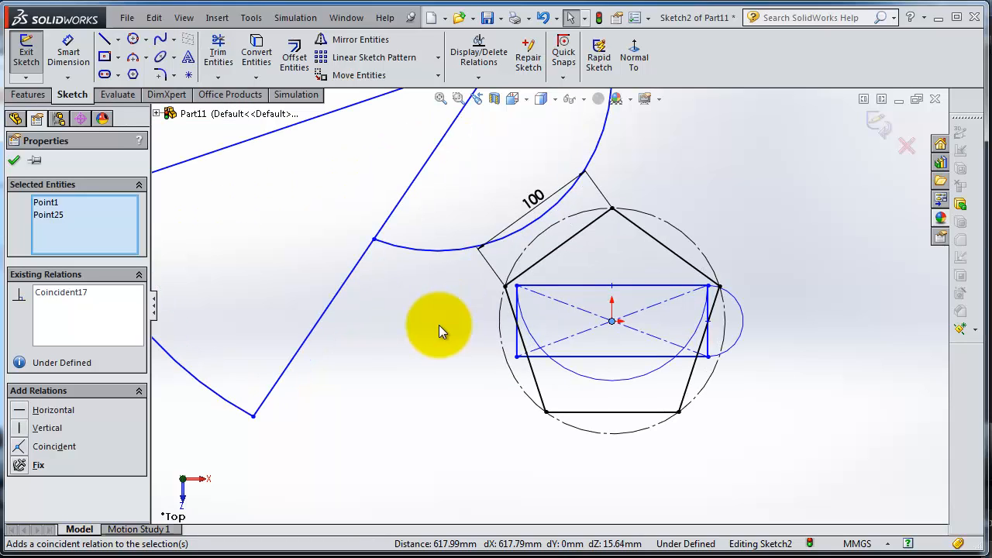